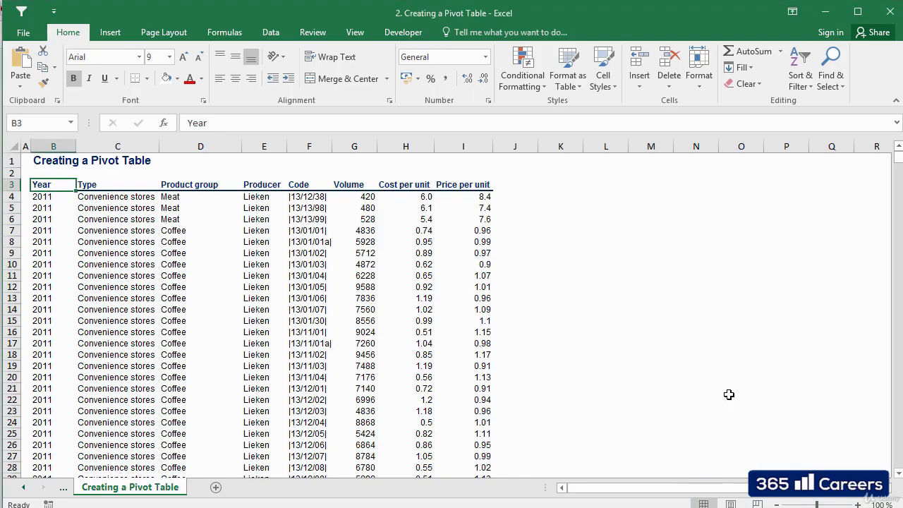
pyautogui.moveTo(532, 216)
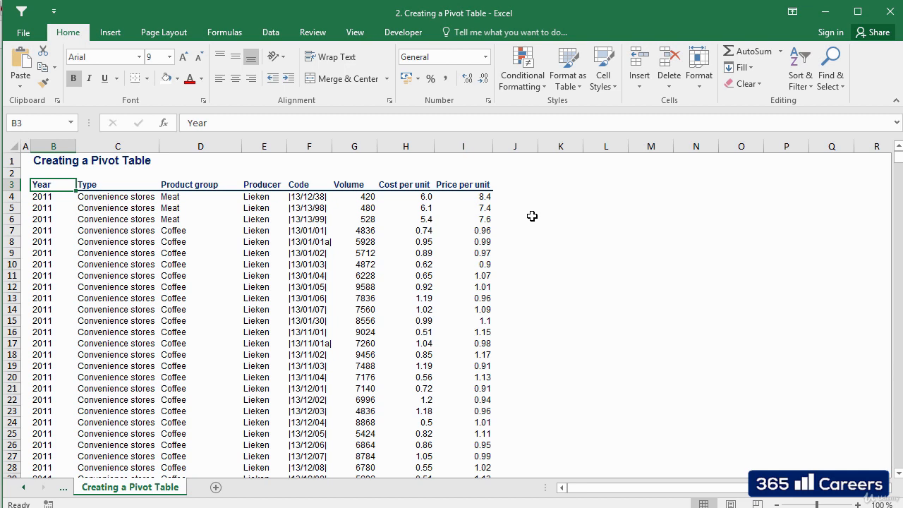
pyautogui.moveTo(532, 214)
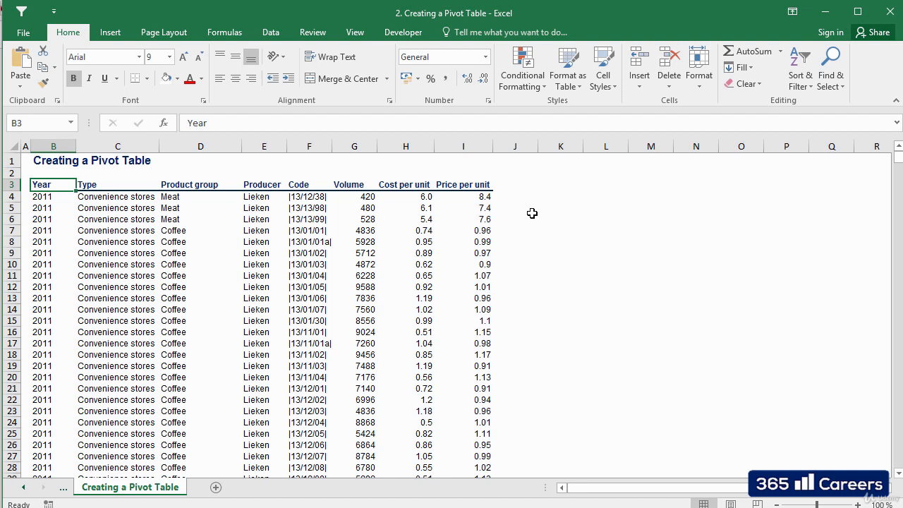
pyautogui.moveTo(511, 213)
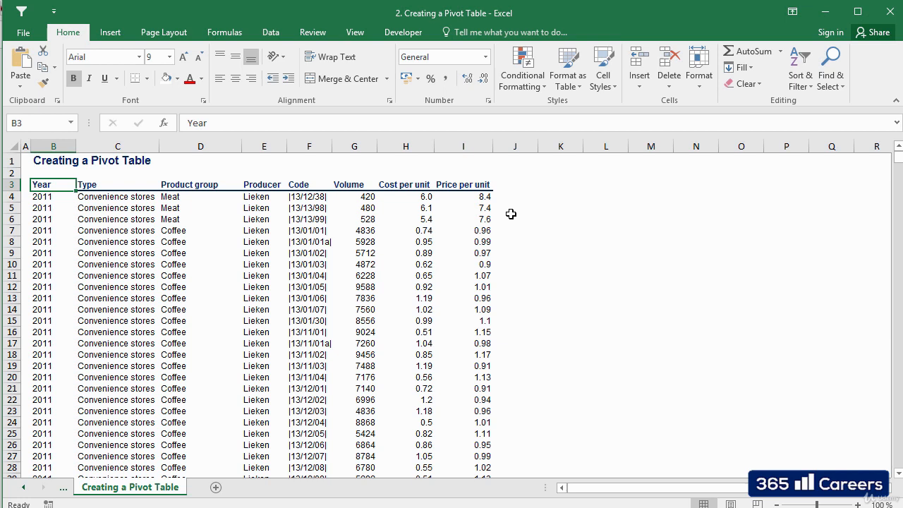
pyautogui.moveTo(117, 225)
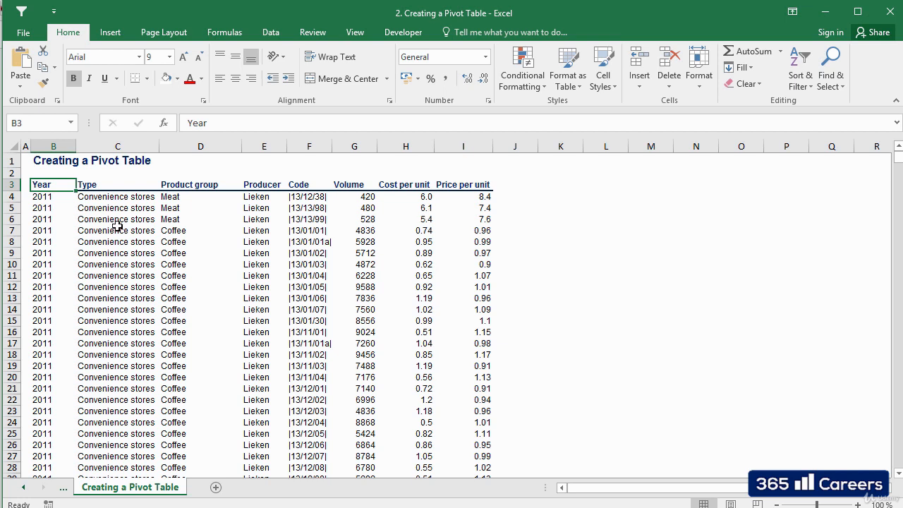
pyautogui.moveTo(62, 217)
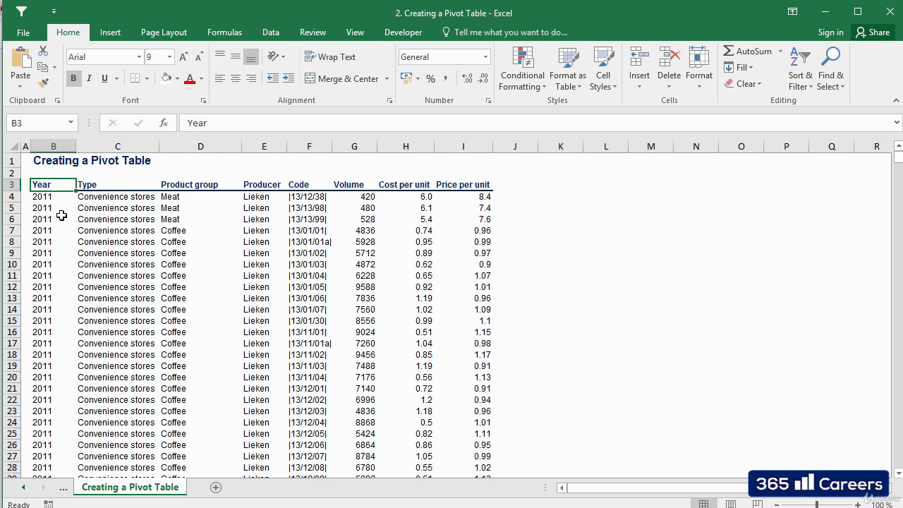
pyautogui.moveTo(62, 208)
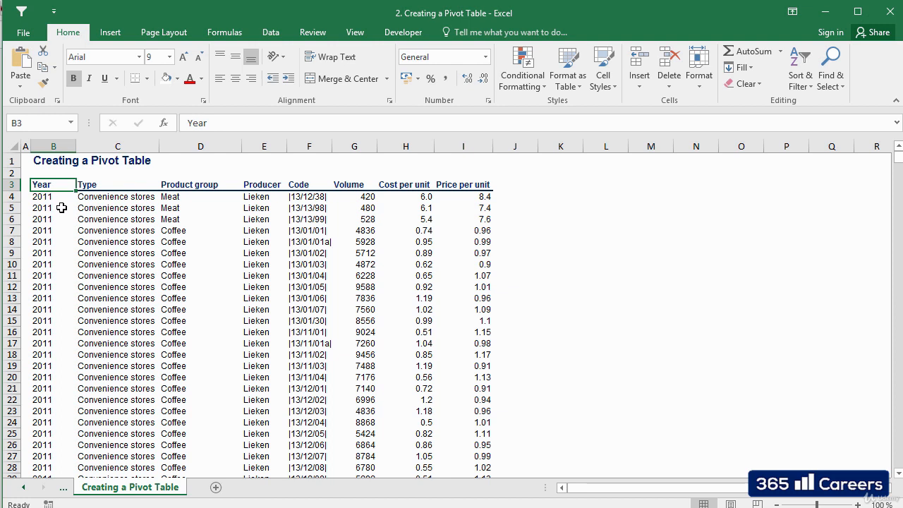
pyautogui.moveTo(55, 242)
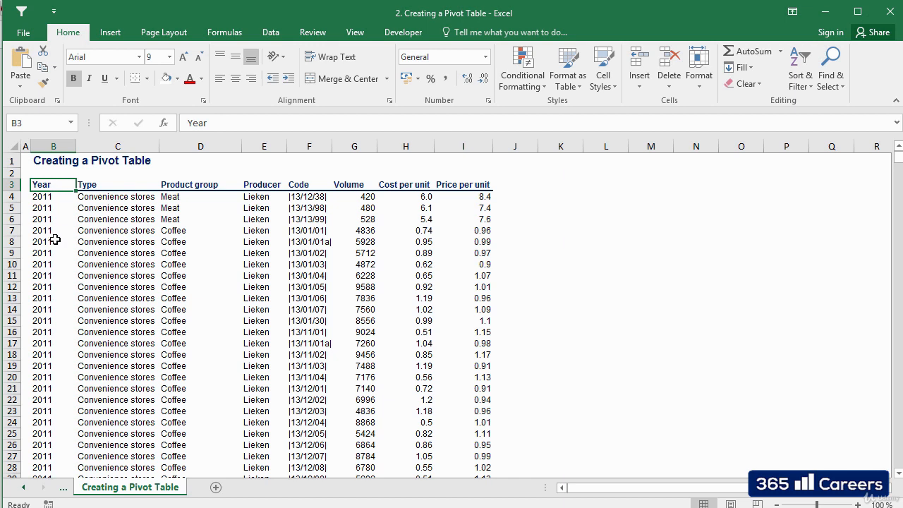
# Review the headers (Type, Product group, Producer, Price per unit) and select the full data table from Year through row 15121
pyautogui.click(117, 184)
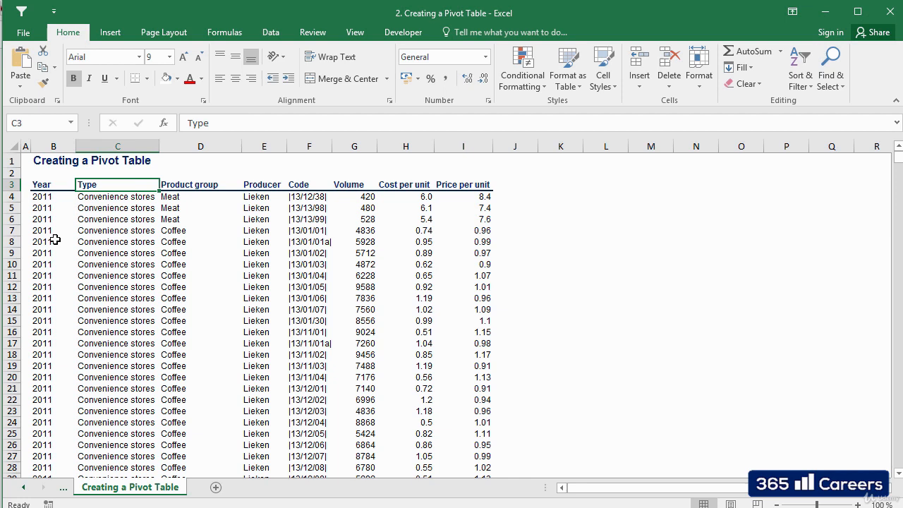
pyautogui.click(200, 185)
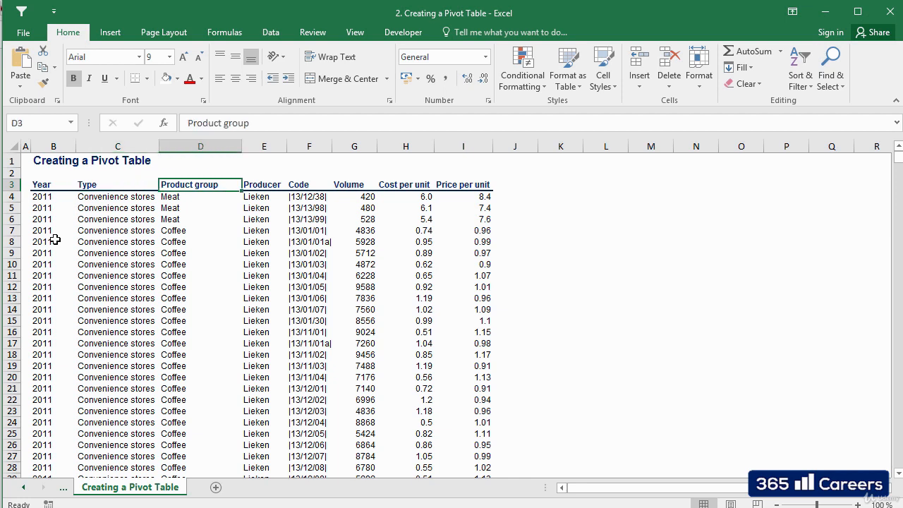
pyautogui.click(263, 184)
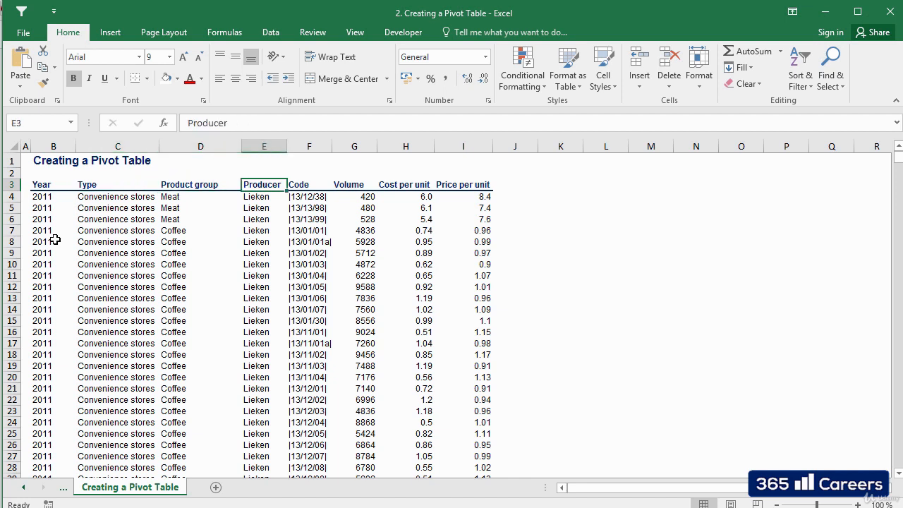
pyautogui.click(353, 184)
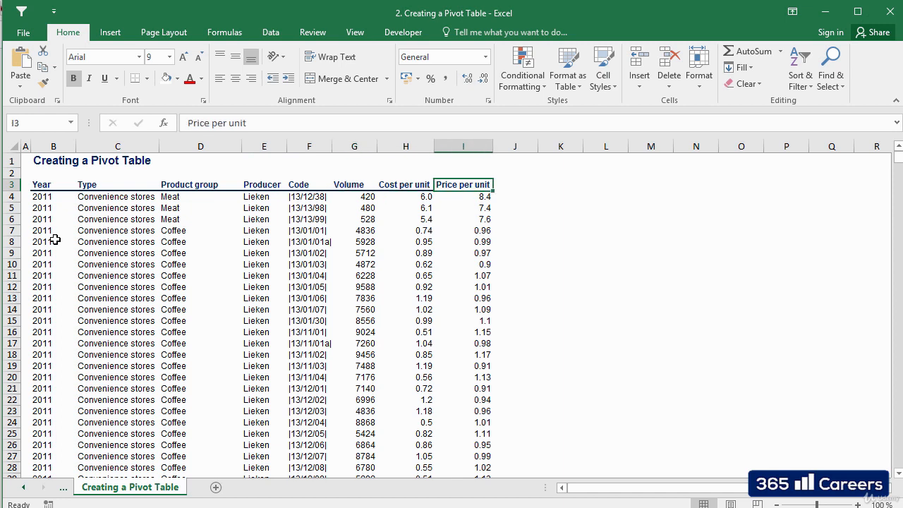
pyautogui.click(53, 185)
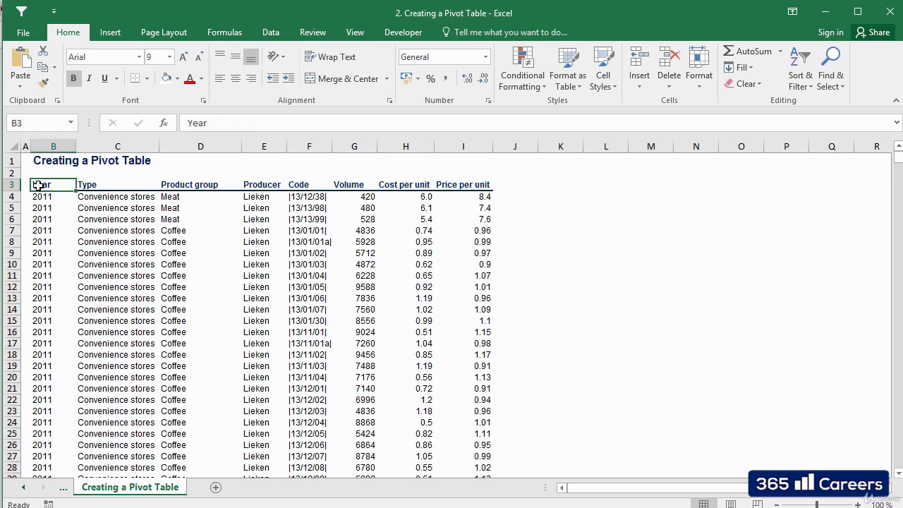
pyautogui.moveTo(53, 184); pyautogui.dragTo(463, 184)
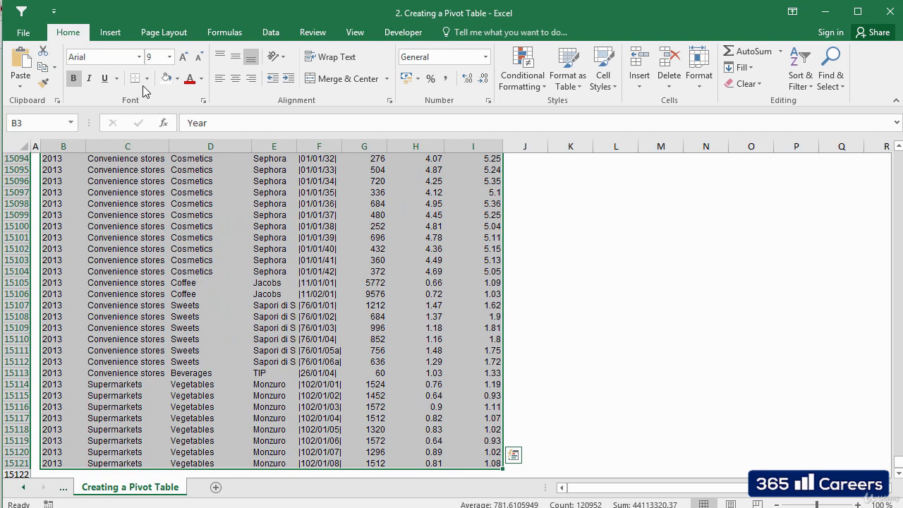
# Start a pivot table from the selected range via Insert > PivotTable
pyautogui.click(110, 32)
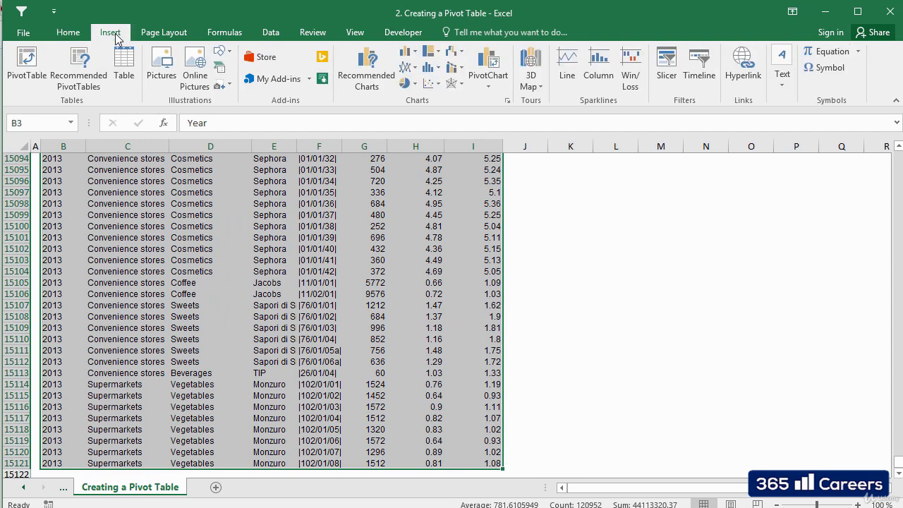
pyautogui.moveTo(26, 67)
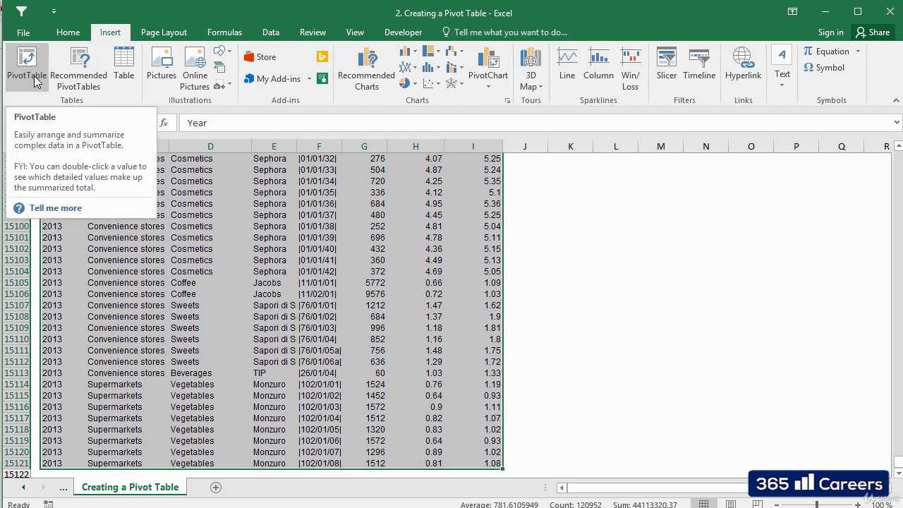
pyautogui.click(26, 63)
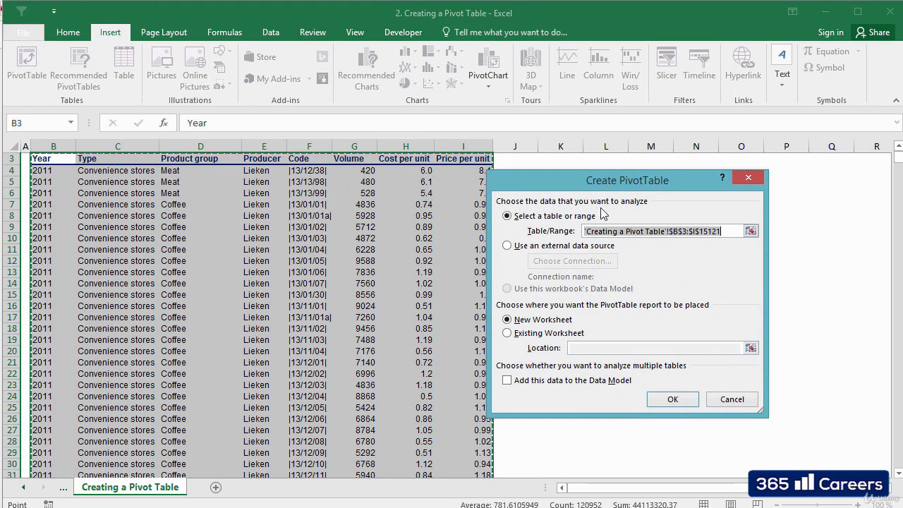
pyautogui.moveTo(672, 234)
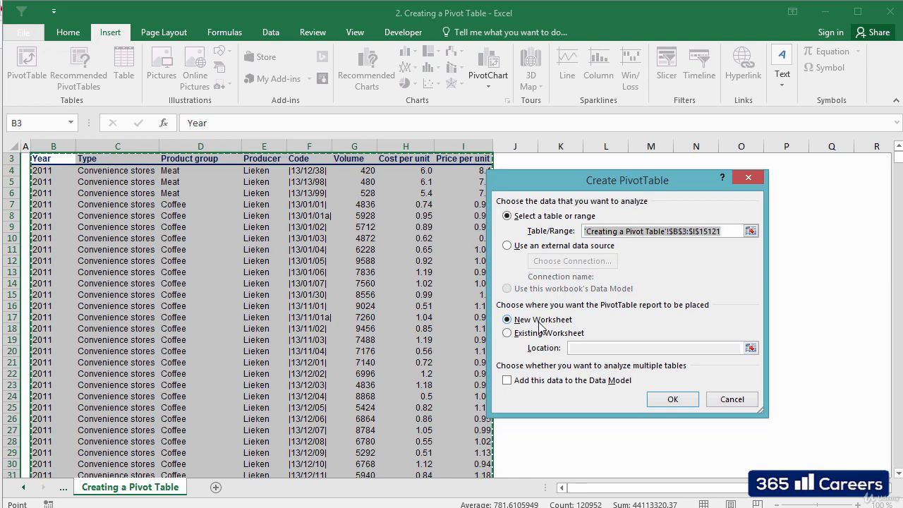
# Place the pivot table on a new worksheet and create it as an empty PivotTable2 on Sheet2
pyautogui.click(507, 332)
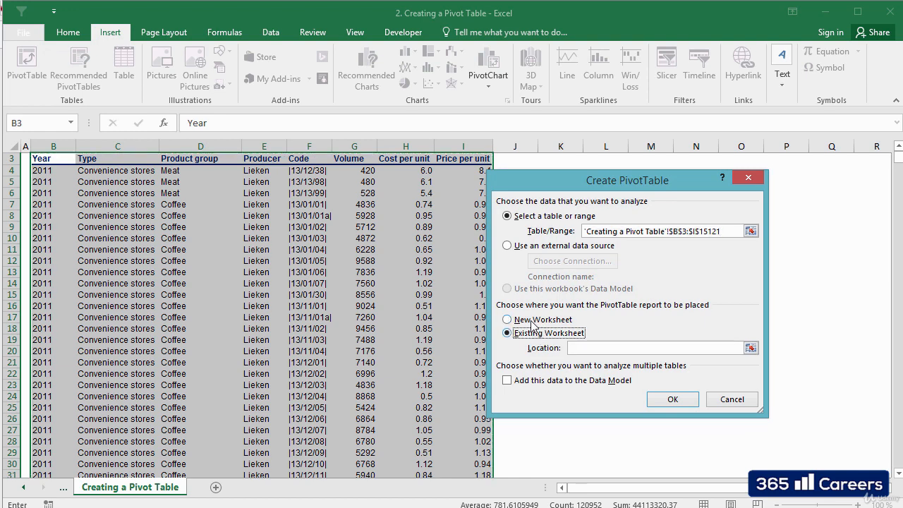
pyautogui.click(506, 319)
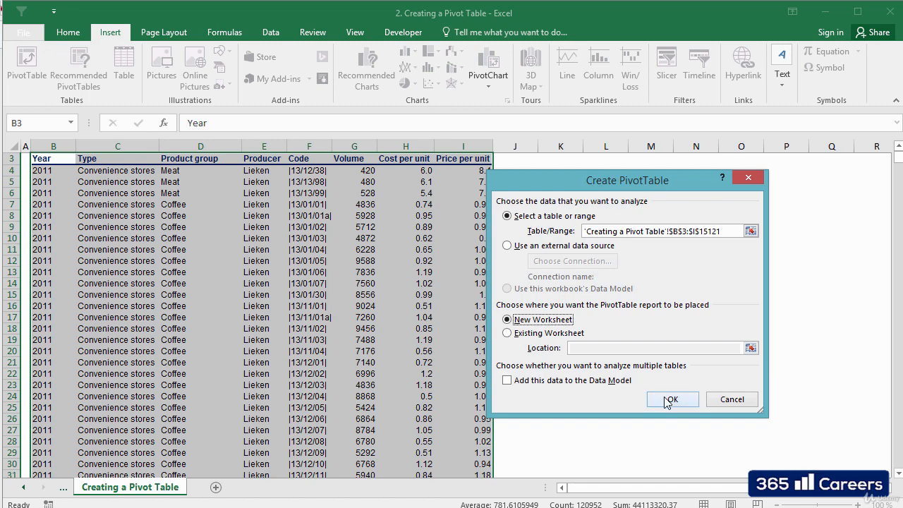
pyautogui.click(671, 399)
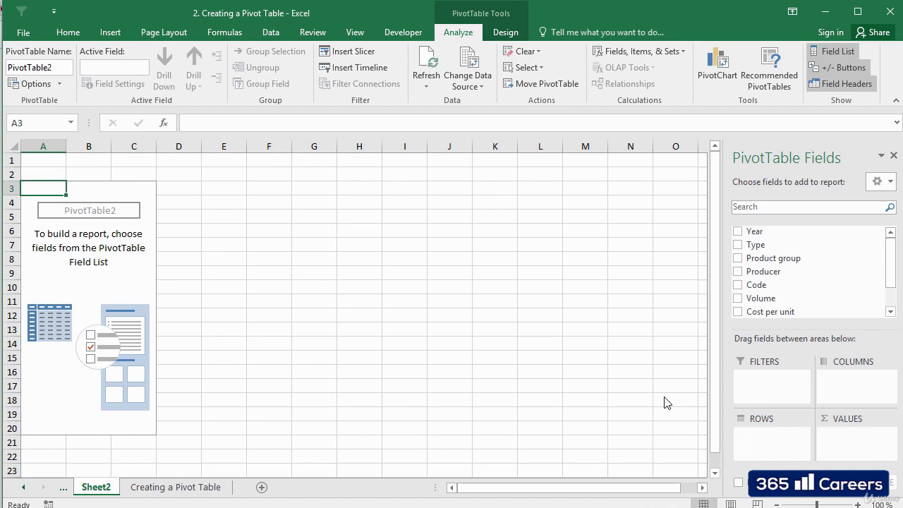
pyautogui.moveTo(406, 345)
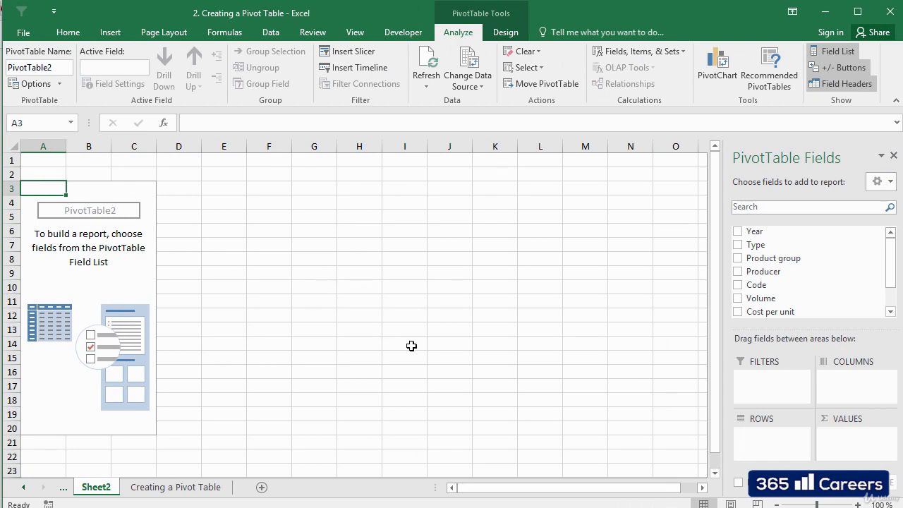
pyautogui.moveTo(623, 316)
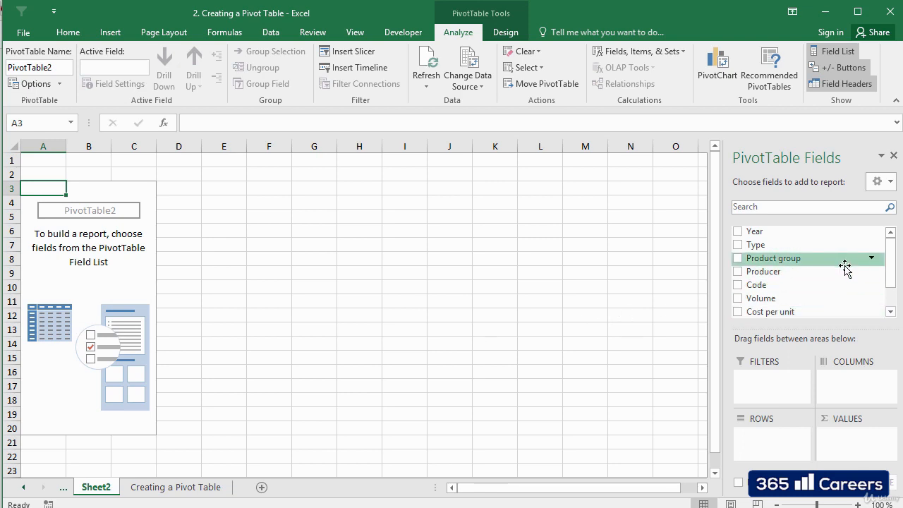
pyautogui.moveTo(821, 282)
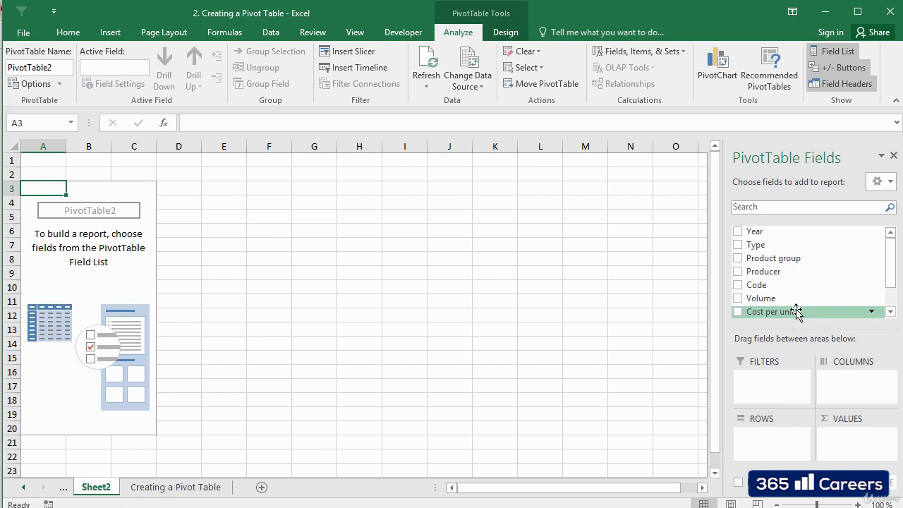
pyautogui.moveTo(788, 284)
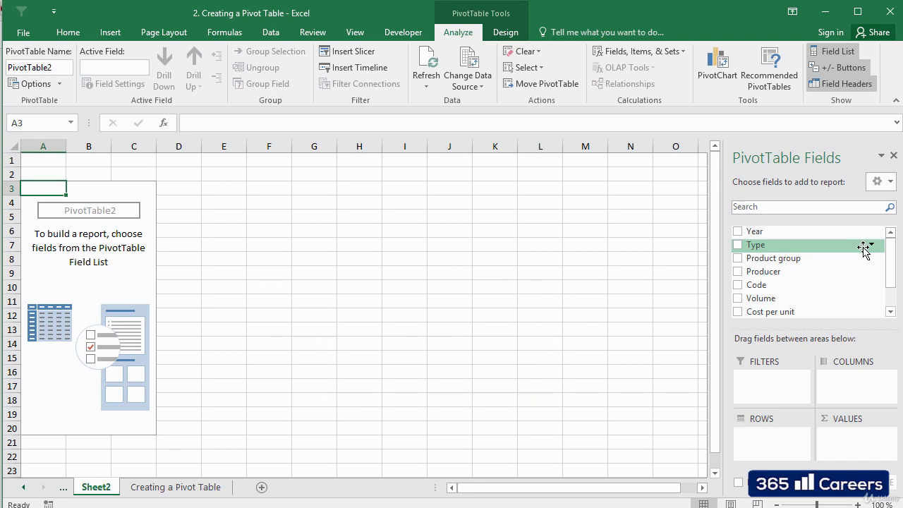
pyautogui.moveTo(839, 254)
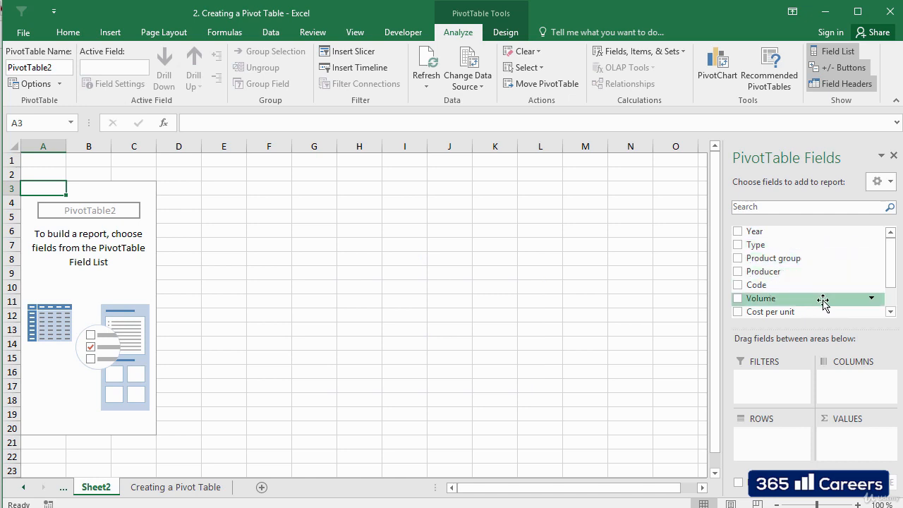
pyautogui.moveTo(776, 245)
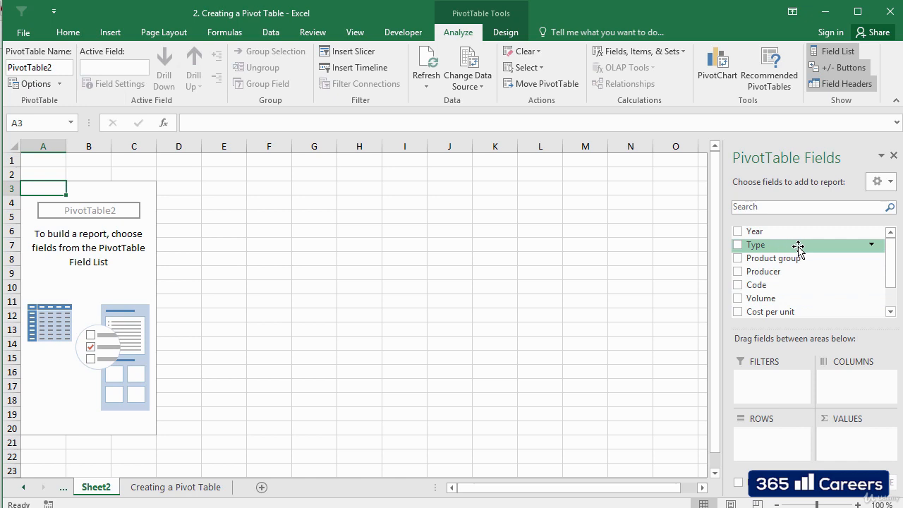
pyautogui.moveTo(774, 231)
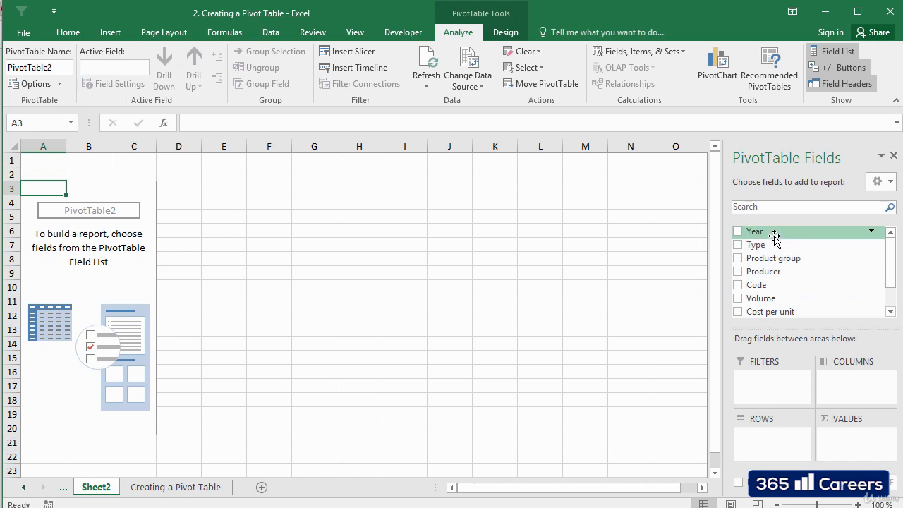
pyautogui.moveTo(829, 339)
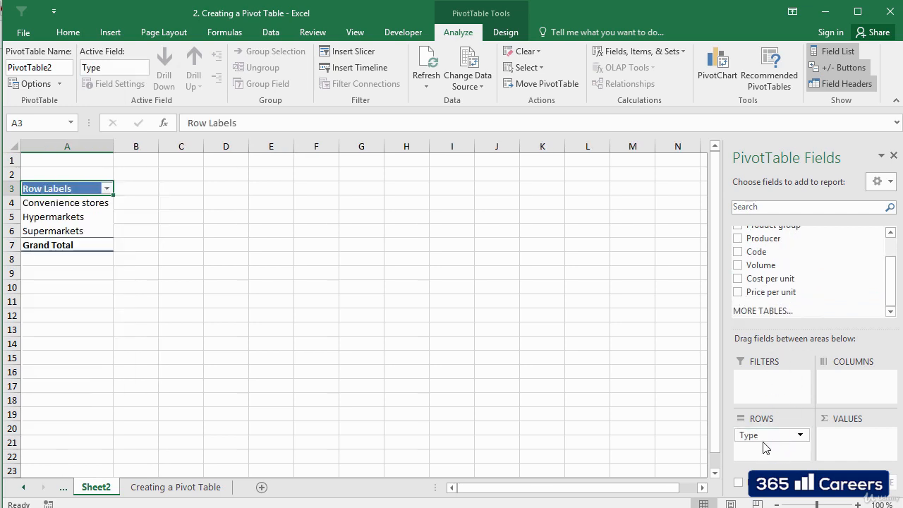
pyautogui.moveTo(107, 221)
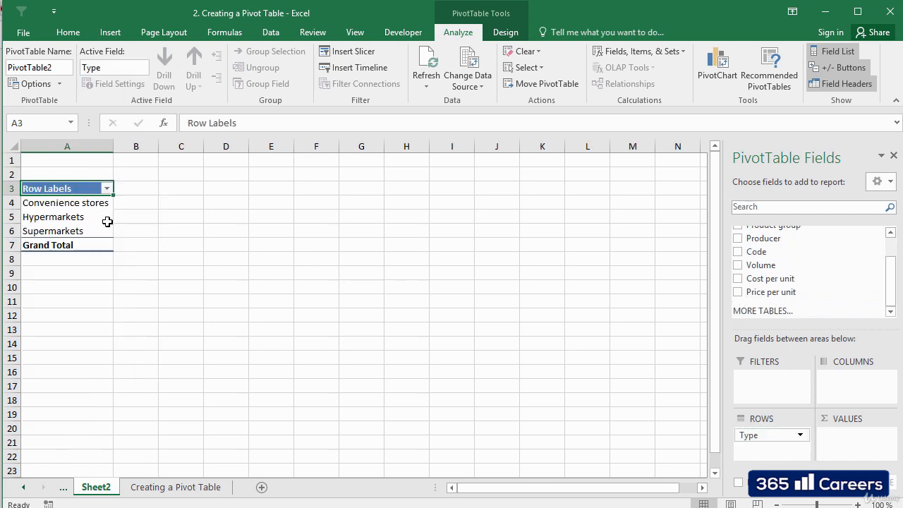
# Put Year in the columns (2011–2014 (6m)) and add Volume as the values, filling counts per store type
pyautogui.moveTo(65, 203); pyautogui.dragTo(65, 230)
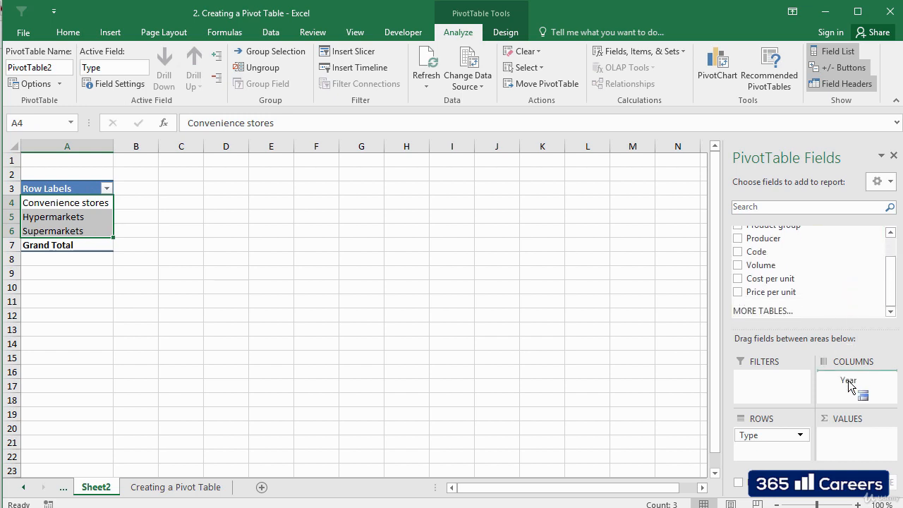
pyautogui.moveTo(850, 386); pyautogui.dragTo(850, 378)
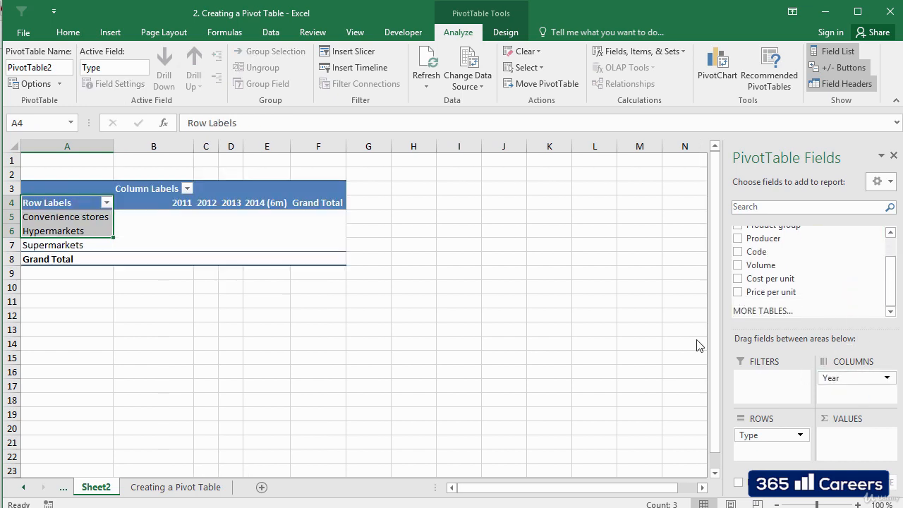
pyautogui.click(196, 217)
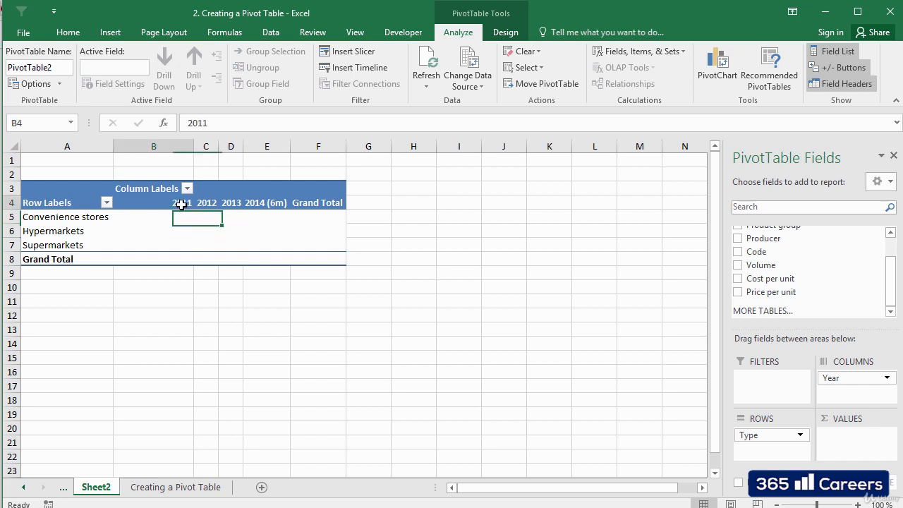
pyautogui.click(182, 202)
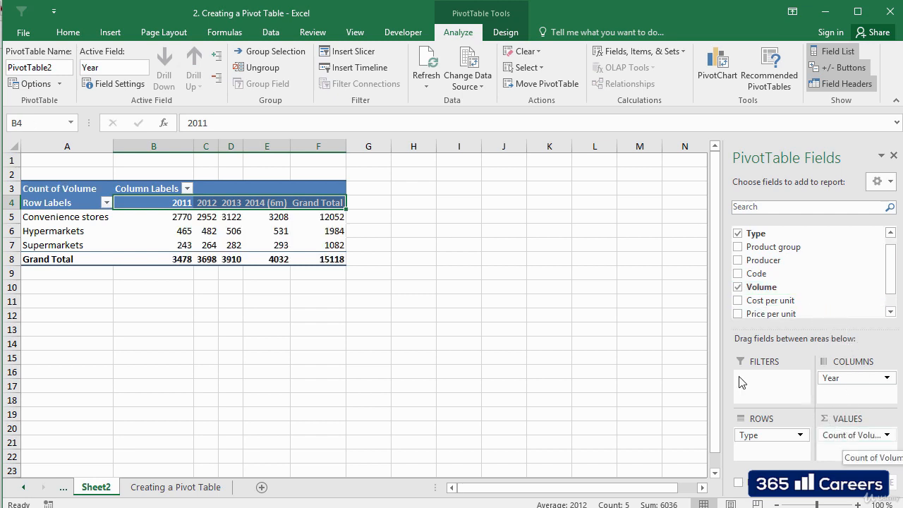
pyautogui.click(230, 231)
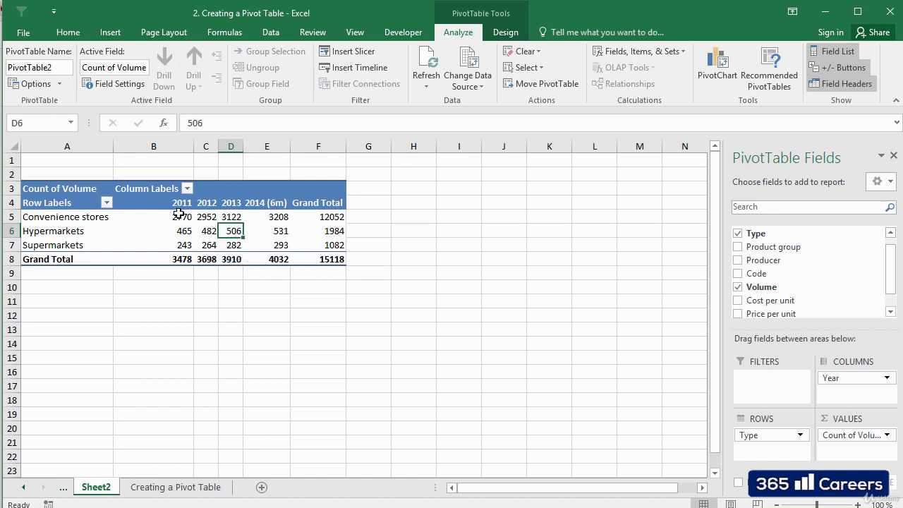
pyautogui.moveTo(153, 216); pyautogui.dragTo(332, 245)
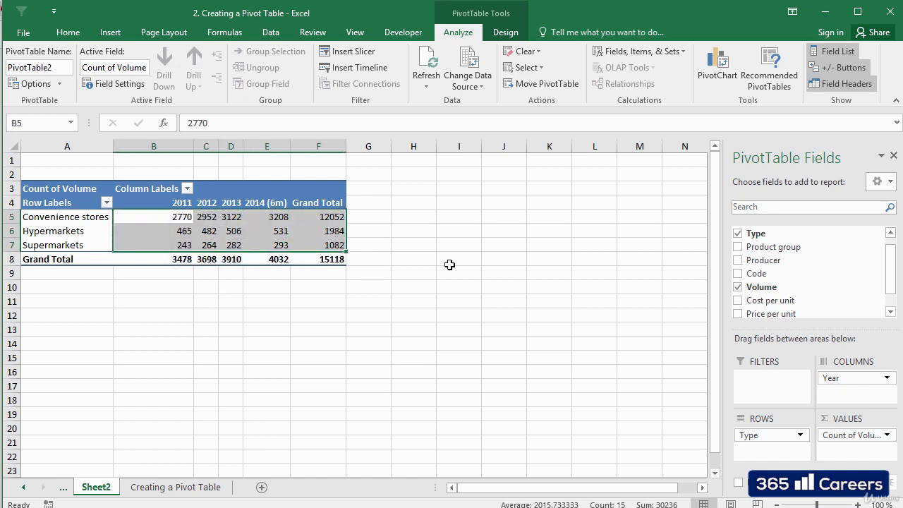
pyautogui.moveTo(823, 454)
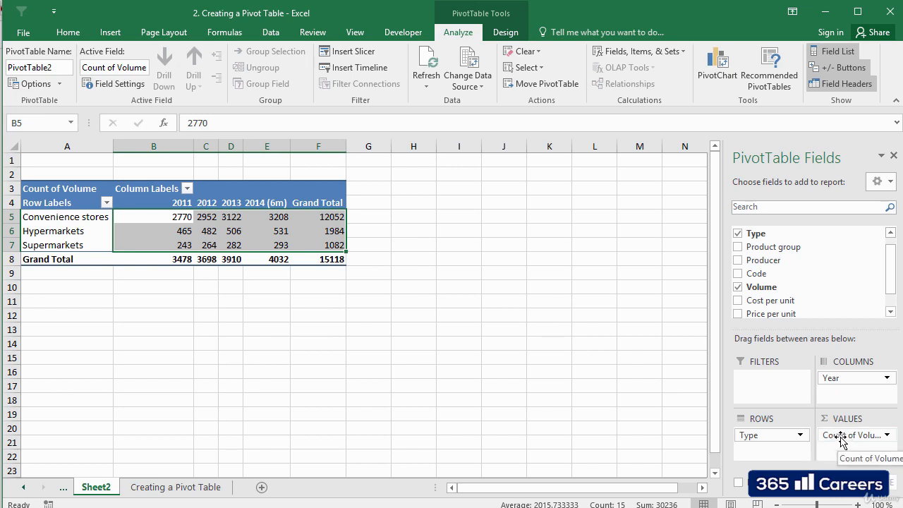
pyautogui.moveTo(598, 410)
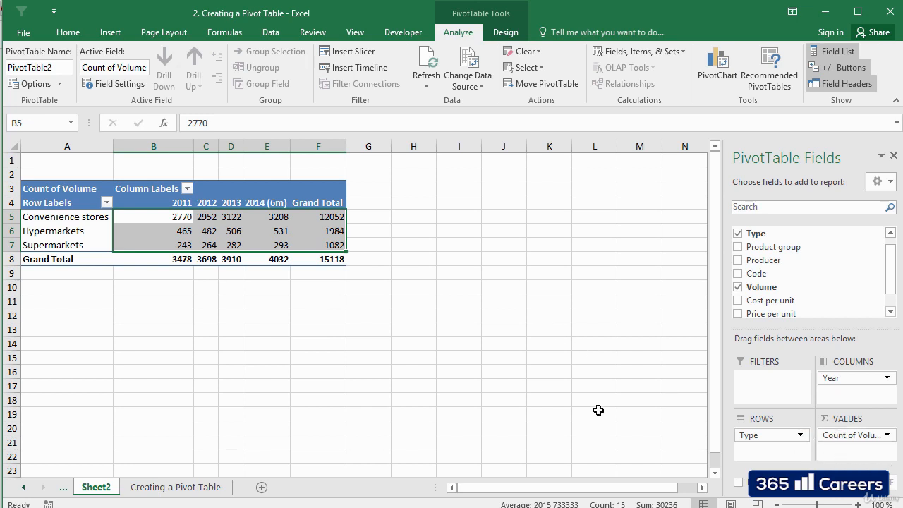
pyautogui.moveTo(471, 364)
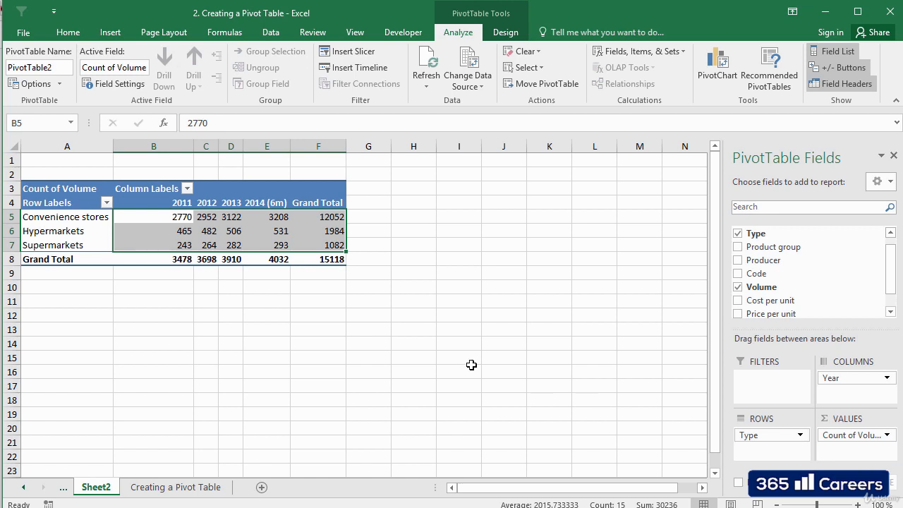
pyautogui.click(67, 189)
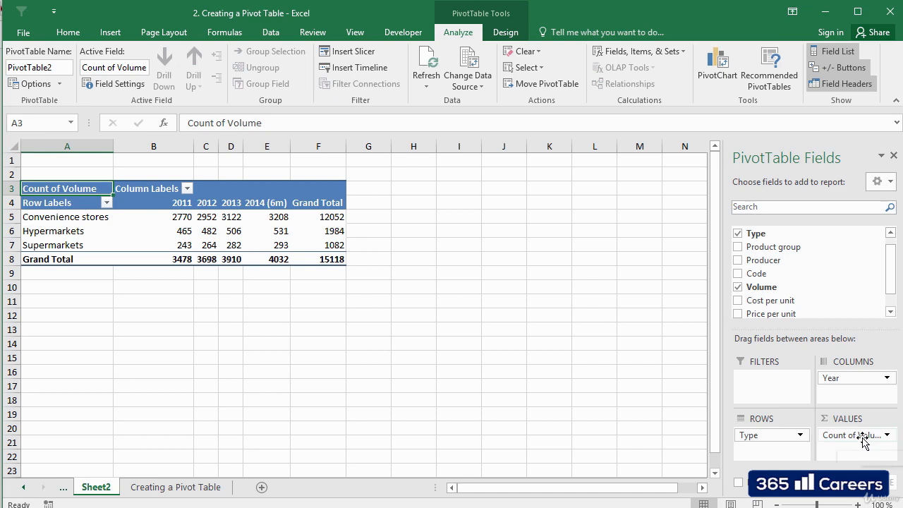
# Change the Volume field's summary from Count to Sum, giving a grand total of 21723288
pyautogui.click(886, 435)
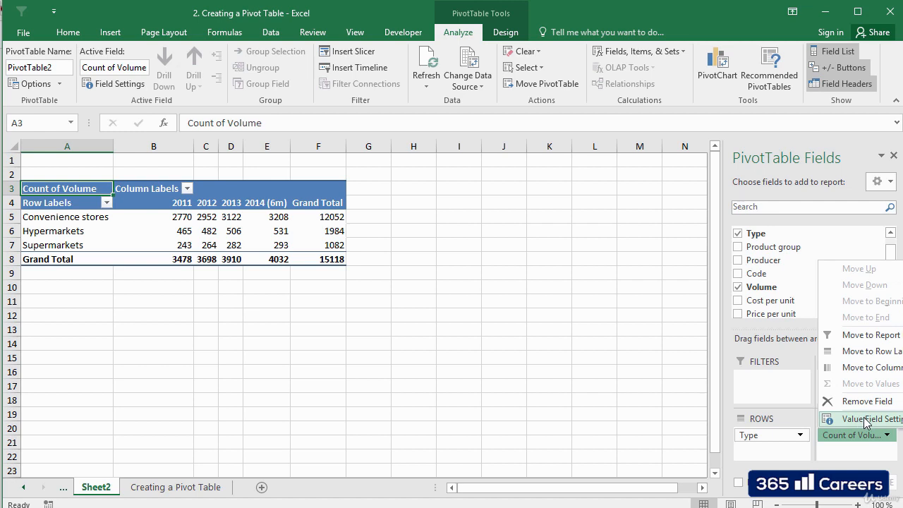
pyautogui.click(861, 418)
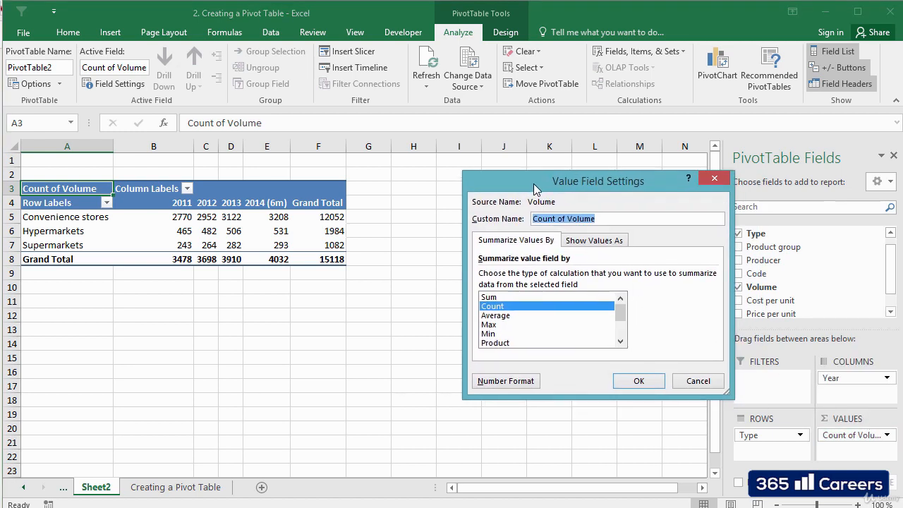
pyautogui.moveTo(597, 181); pyautogui.dragTo(576, 170)
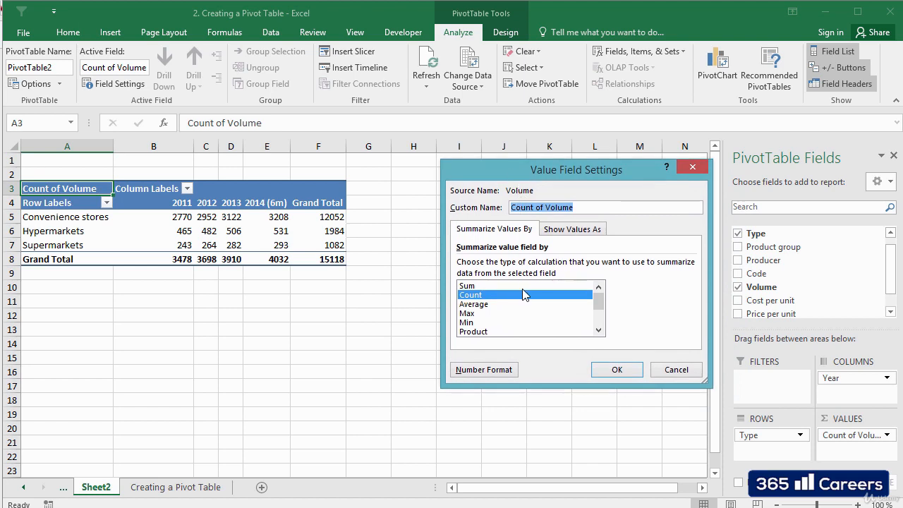
pyautogui.moveTo(519, 289)
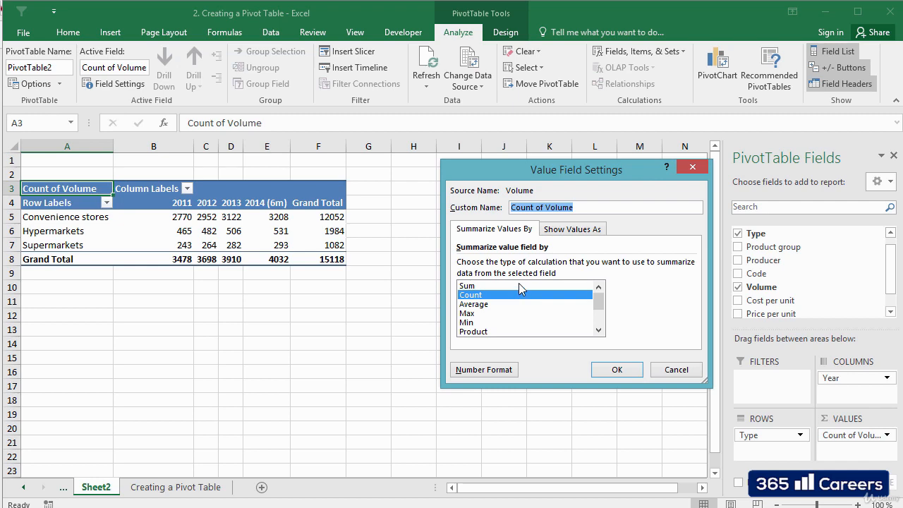
pyautogui.click(467, 285)
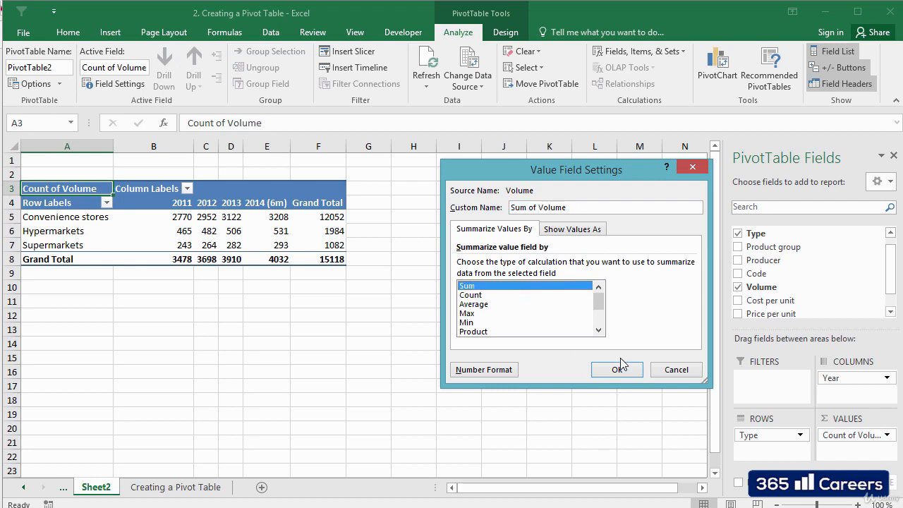
pyautogui.click(616, 369)
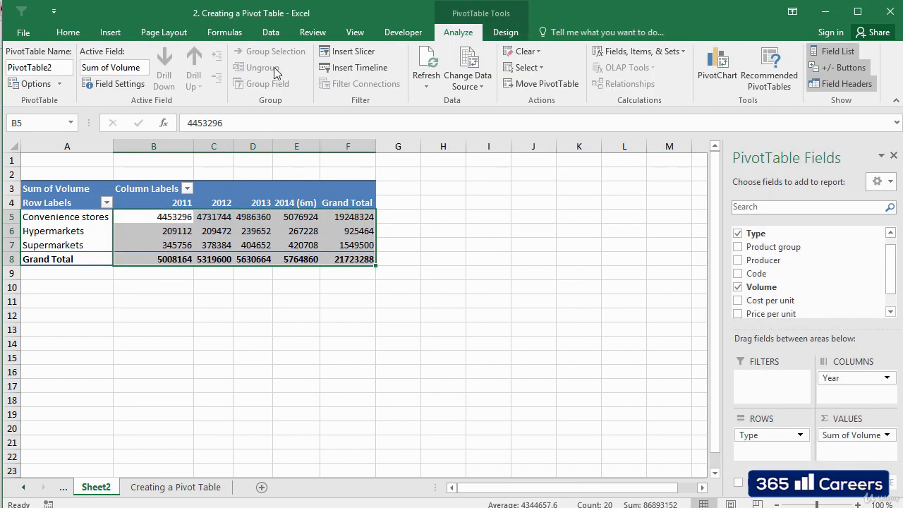
# Apply Comma Style so the Volume sums show thousands separators, e.g. 21,723,288
pyautogui.click(67, 32)
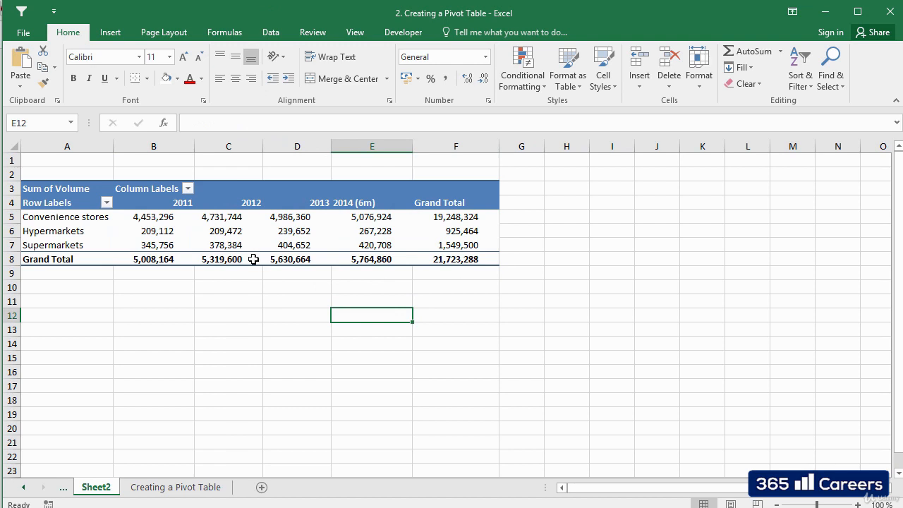
pyautogui.click(227, 245)
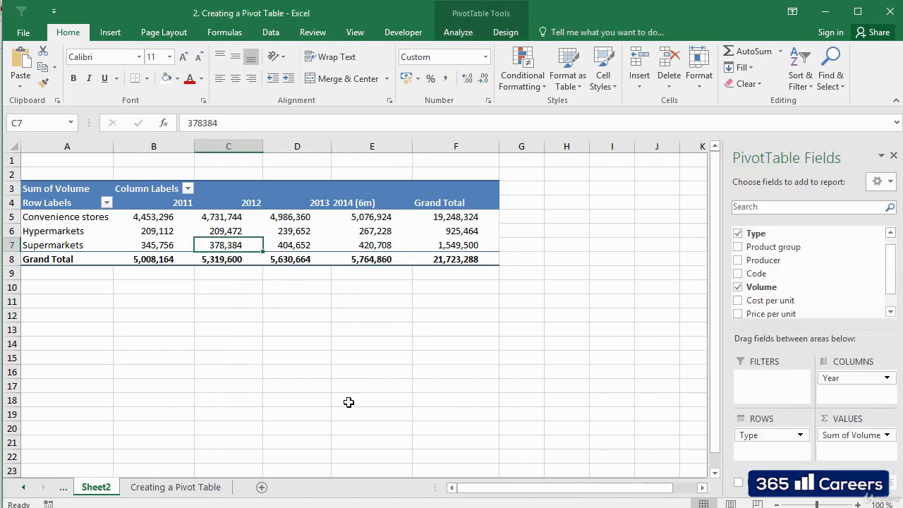